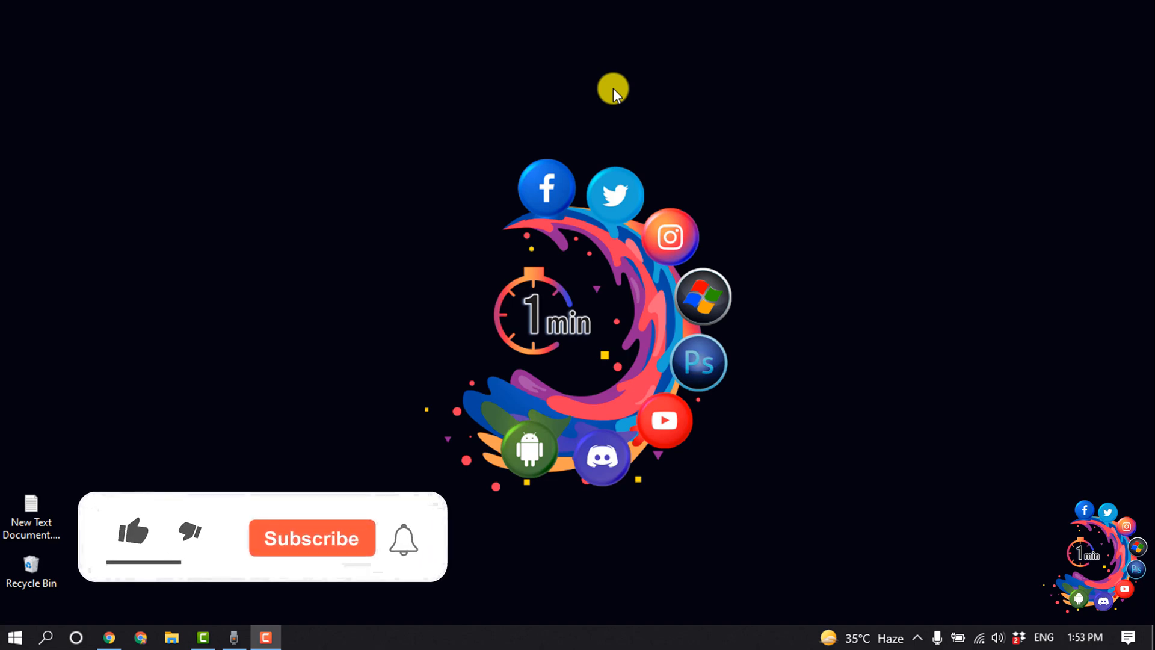
# Step: Go to your own profile page and view its page source
pyautogui.click(133, 530)
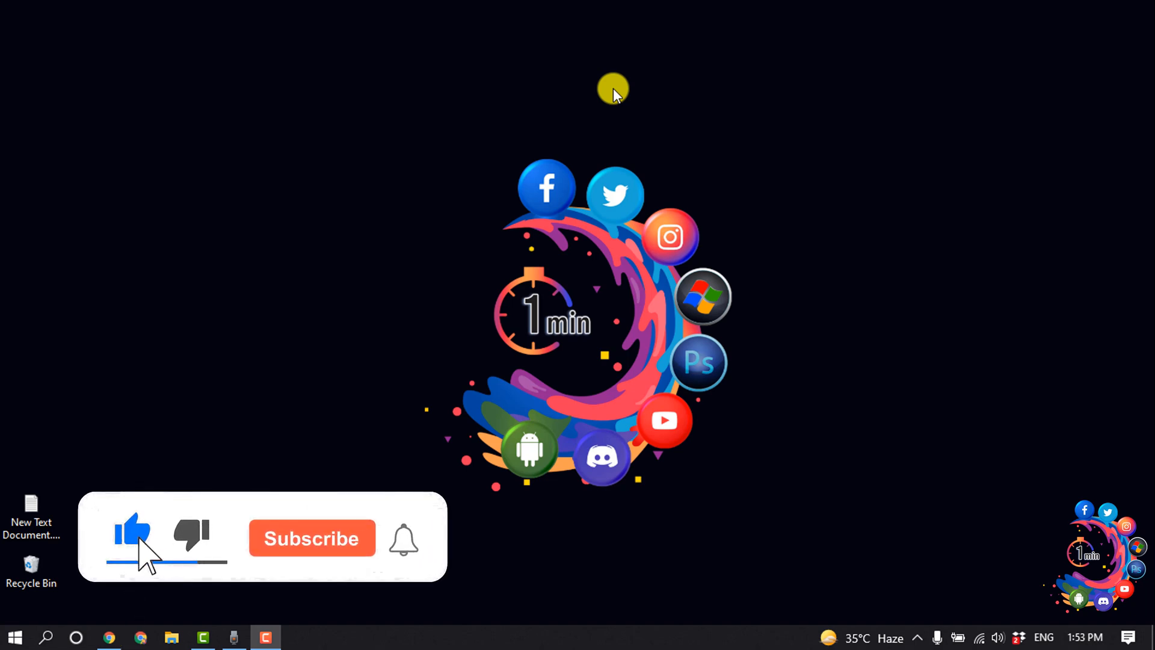
pyautogui.click(310, 538)
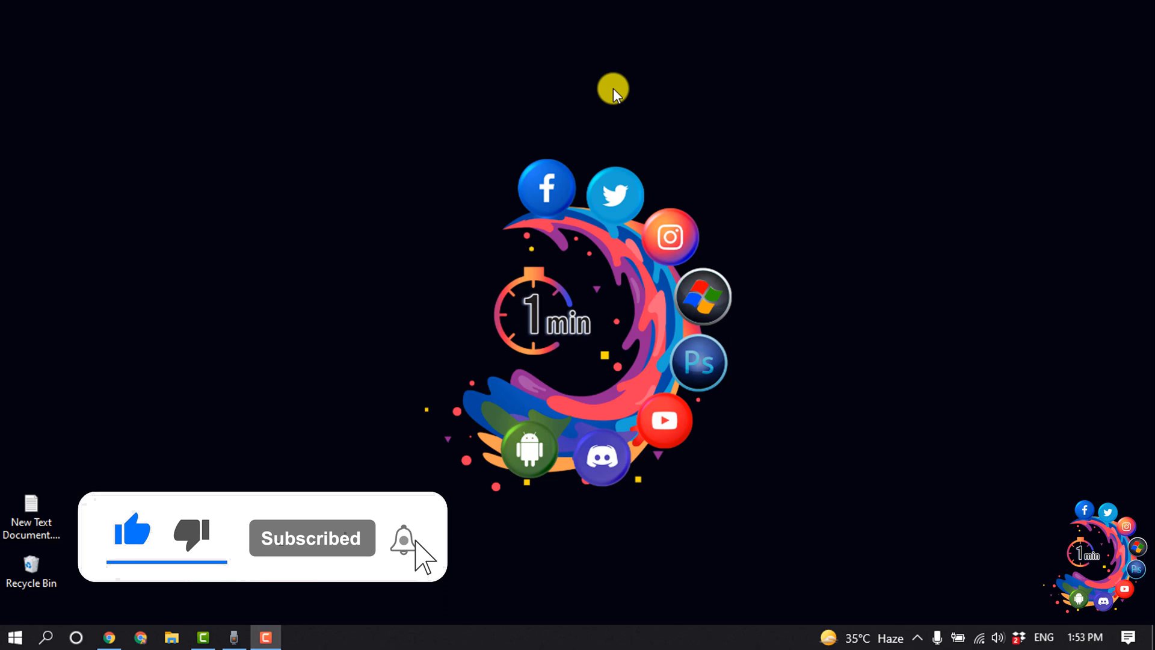
pyautogui.click(107, 637)
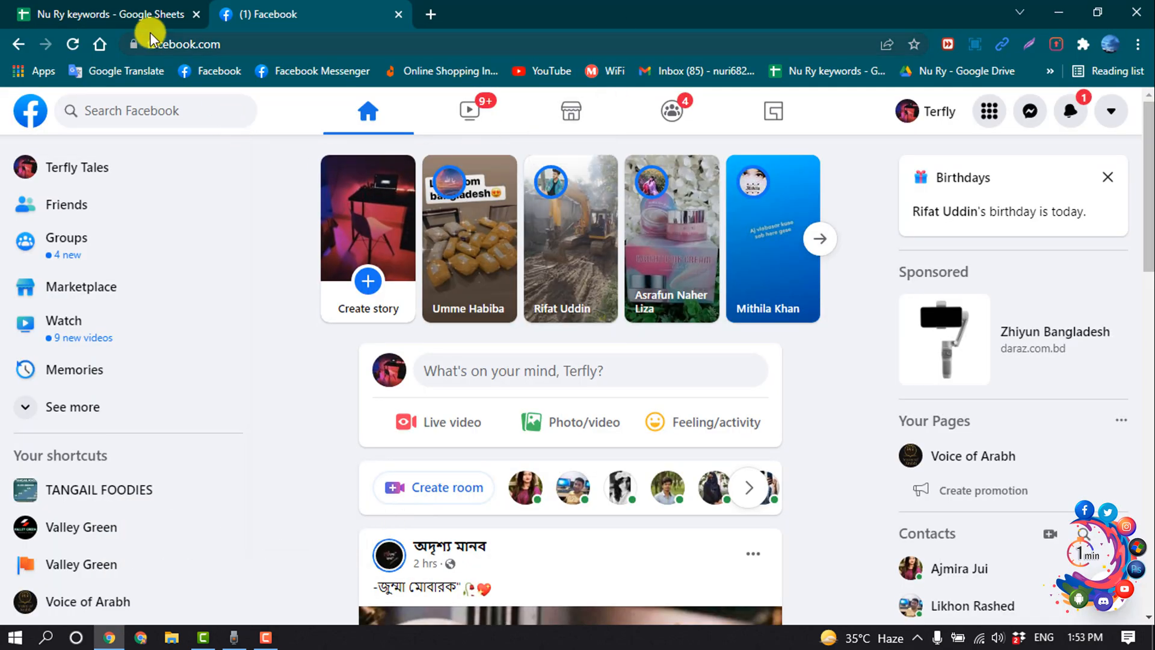
pyautogui.moveTo(941, 132)
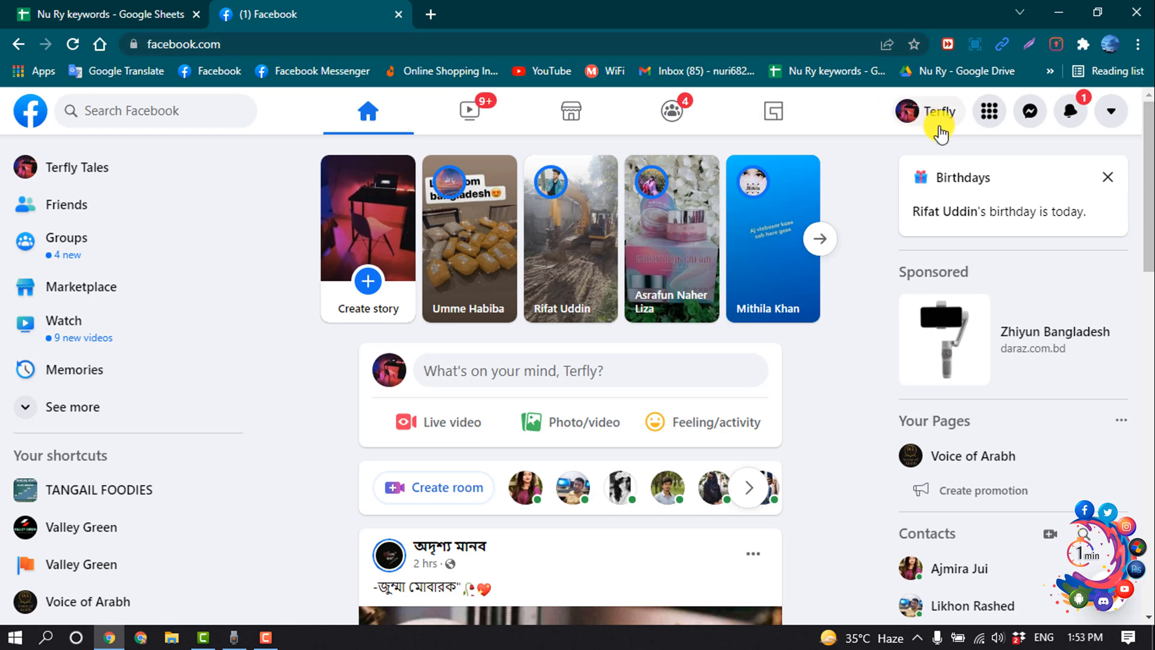
pyautogui.click(938, 110)
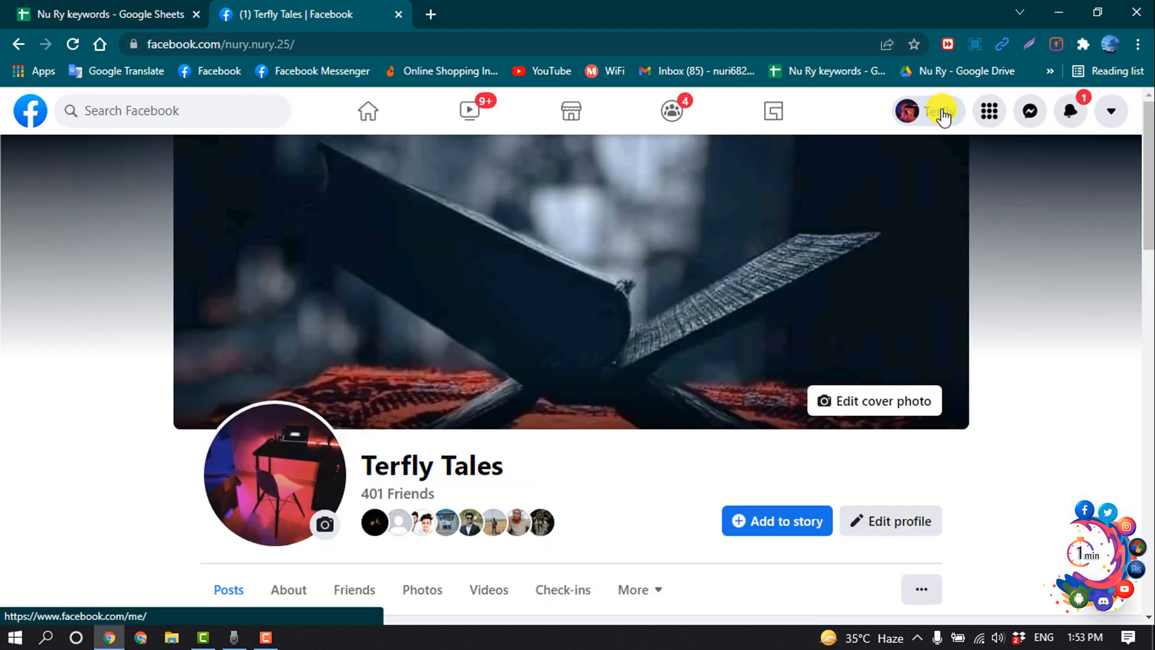
pyautogui.moveTo(623, 286)
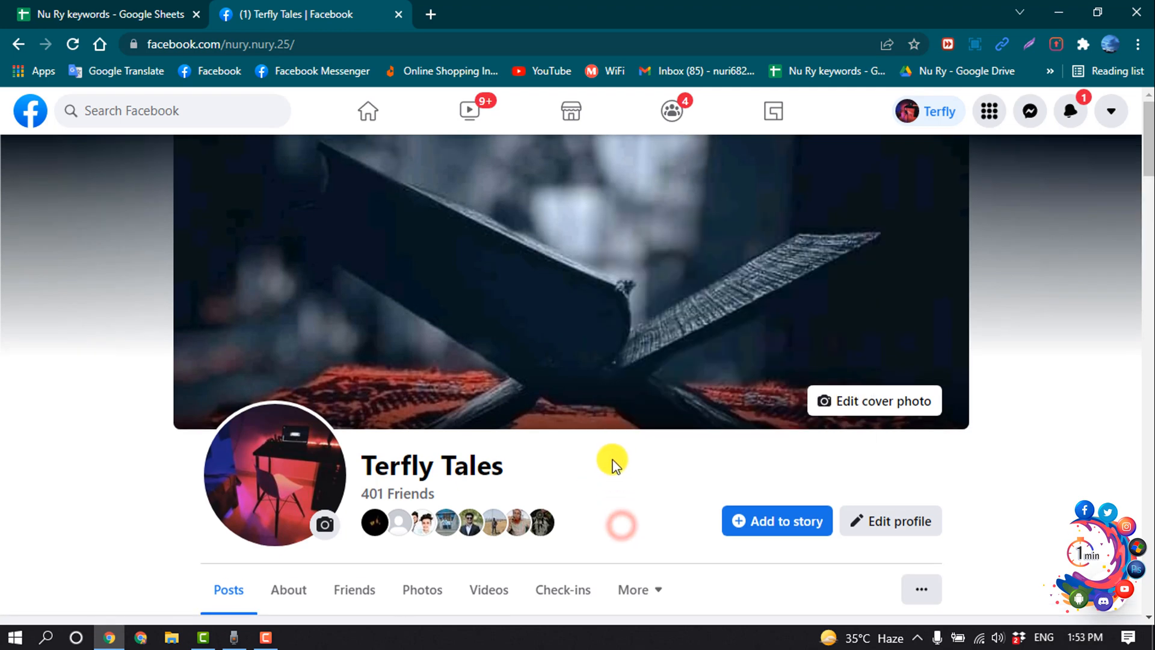
pyautogui.rightClick(613, 462)
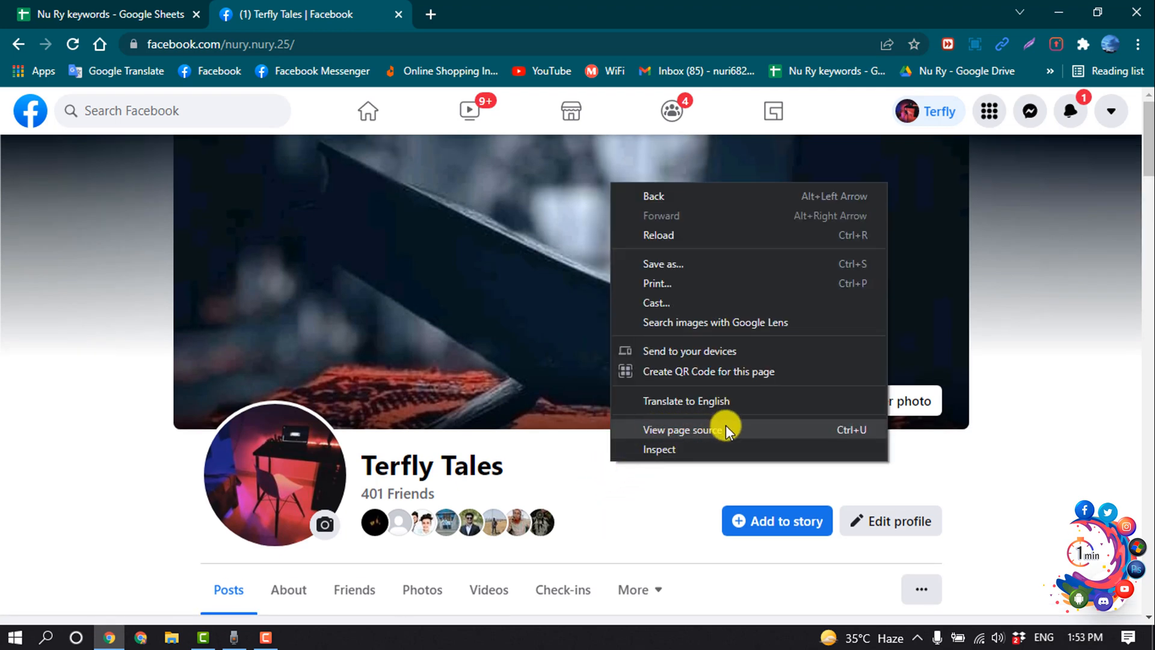
pyautogui.click(681, 430)
pyautogui.write('activelist')
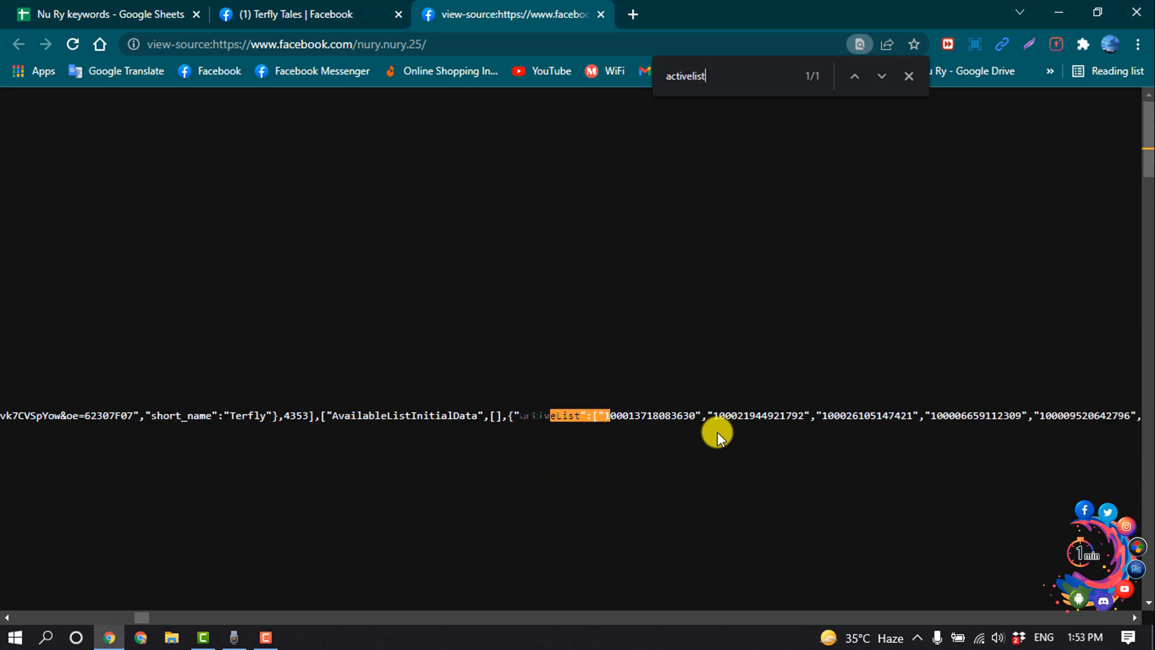
pyautogui.moveTo(541, 416)
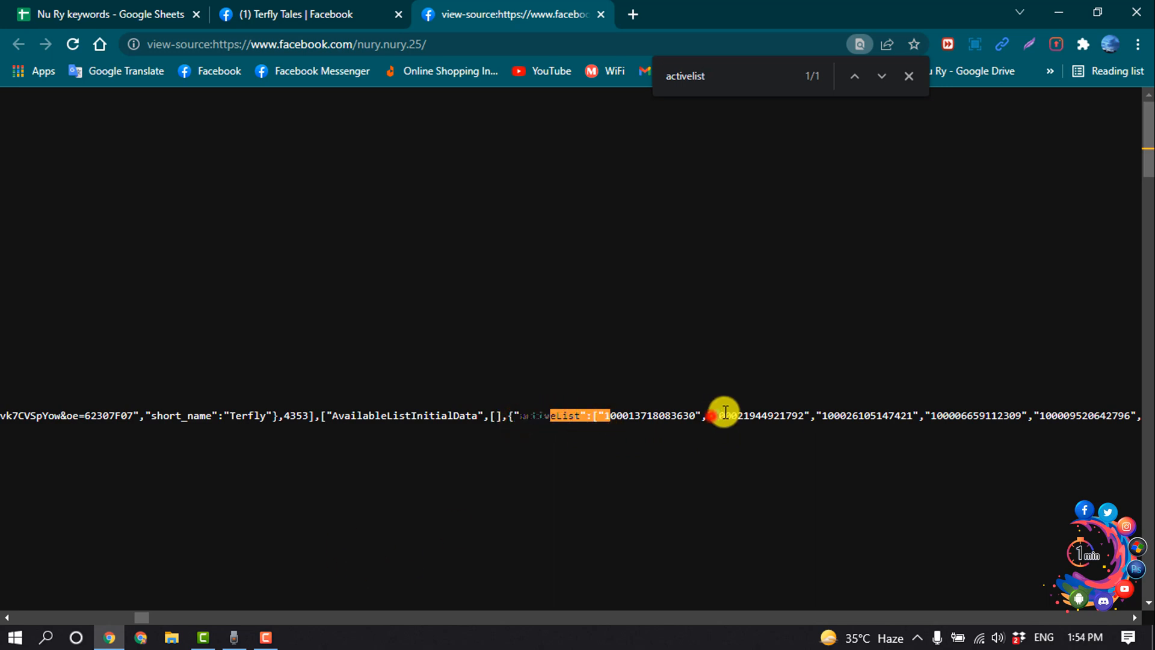
pyautogui.moveTo(858, 416)
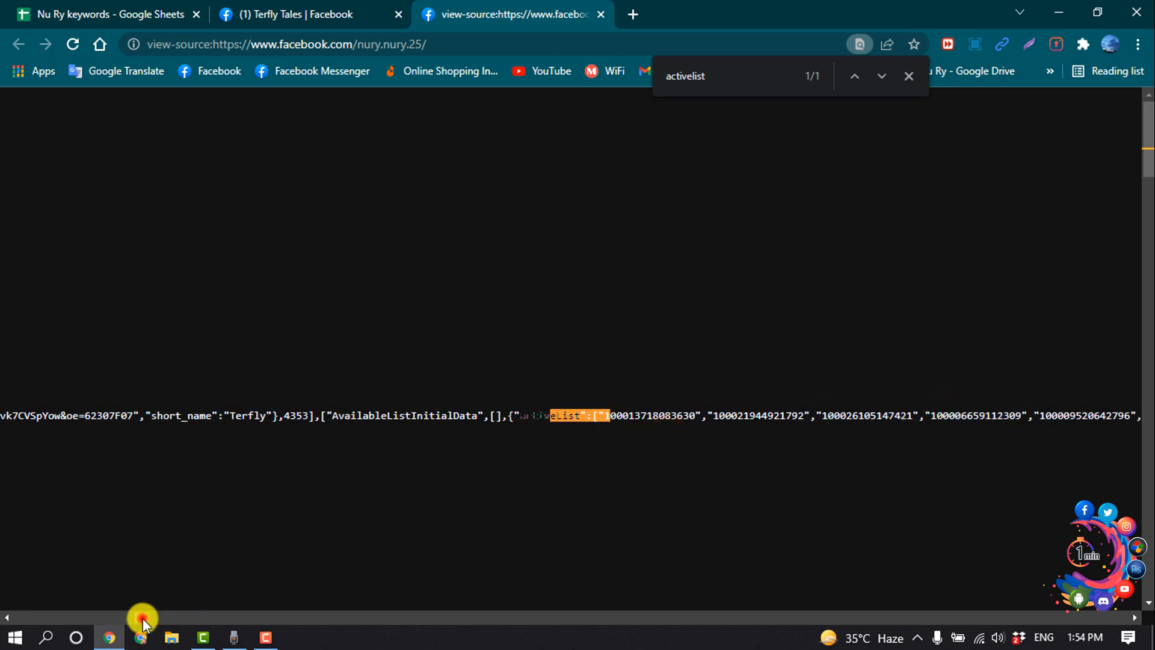
# Step: Scroll the page source right to the activelist profile IDs
pyautogui.hscroll(3)
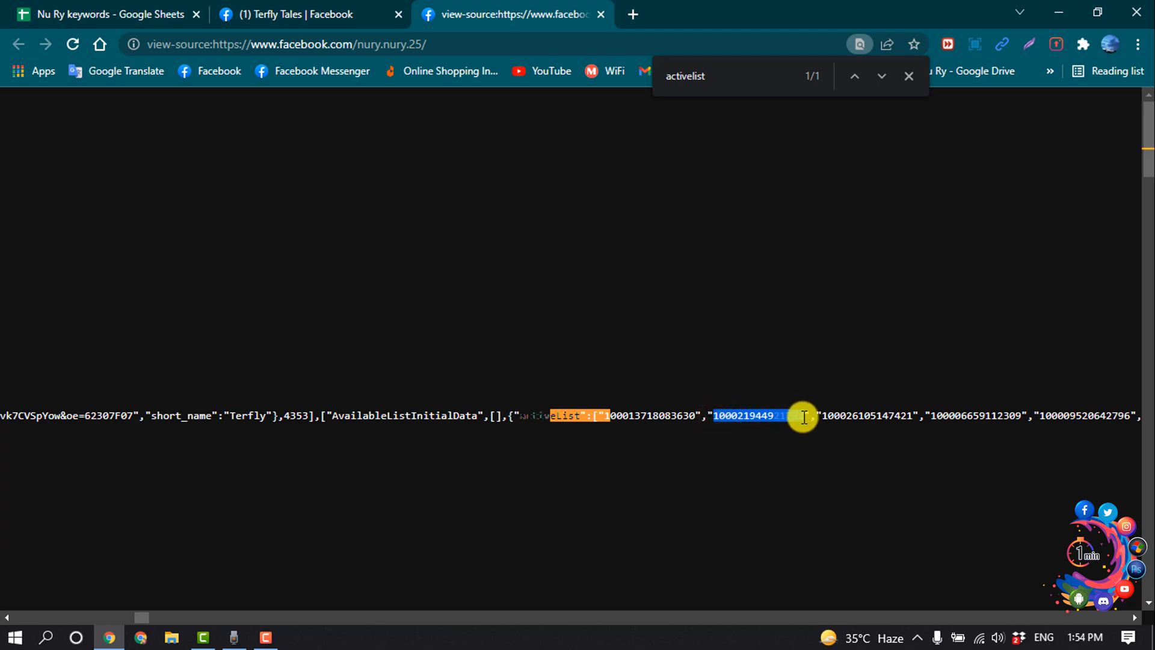
# Step: Copy the selected ID and paste it into the Facebook address bar
pyautogui.rightClick(803, 417)
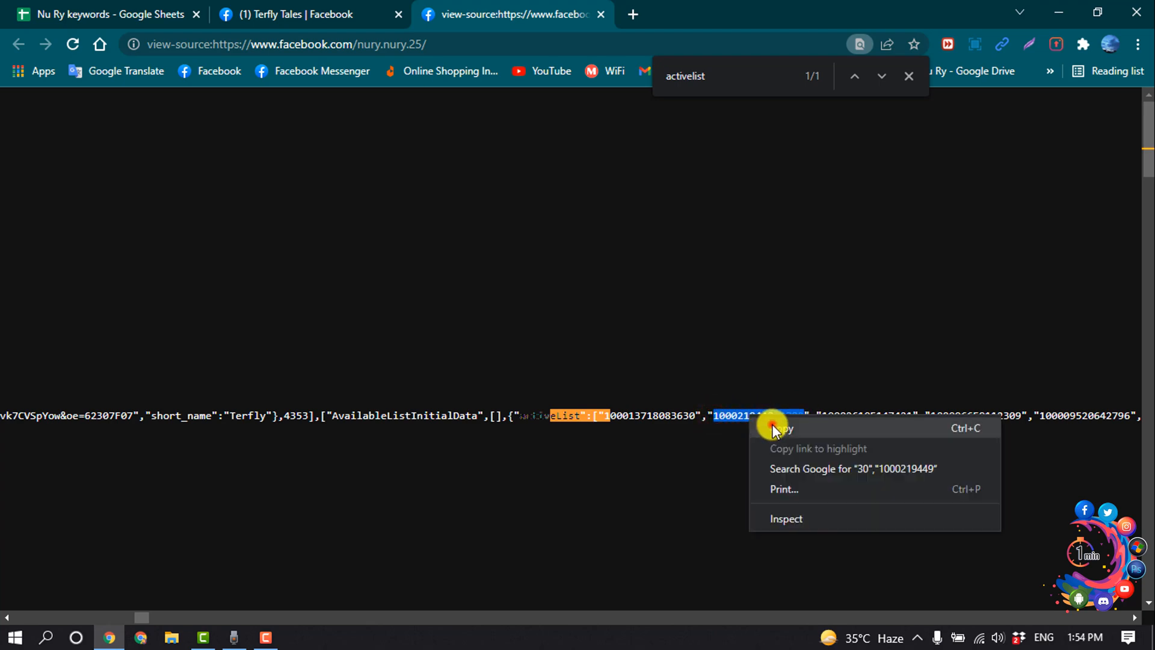
pyautogui.click(298, 14)
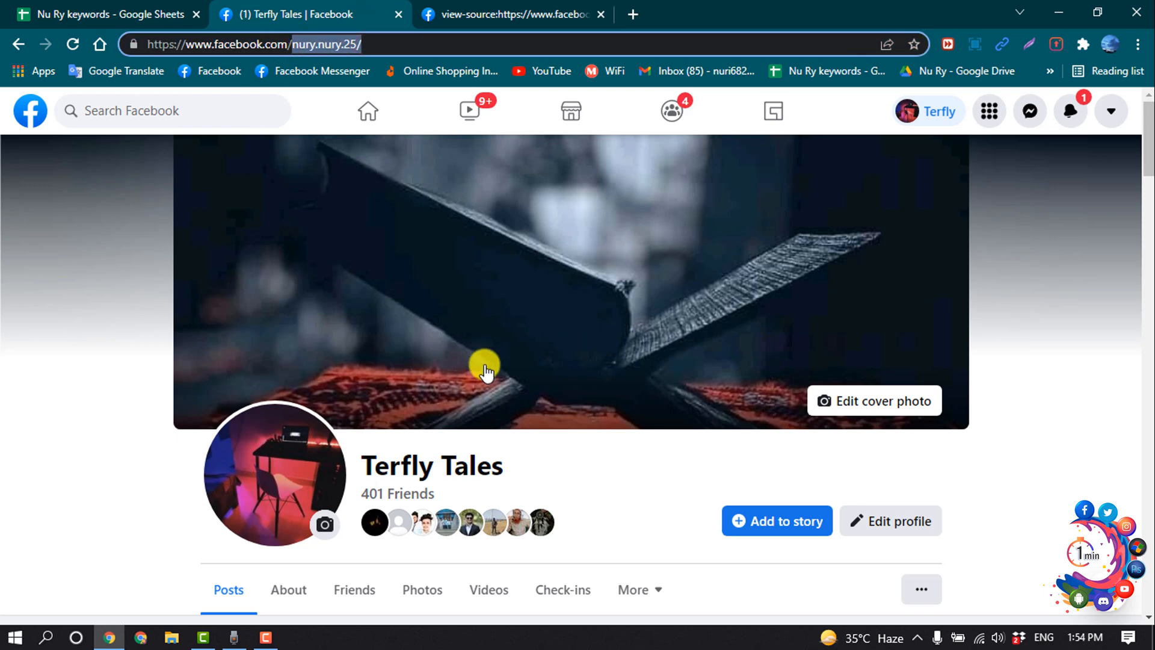
pyautogui.click(221, 44)
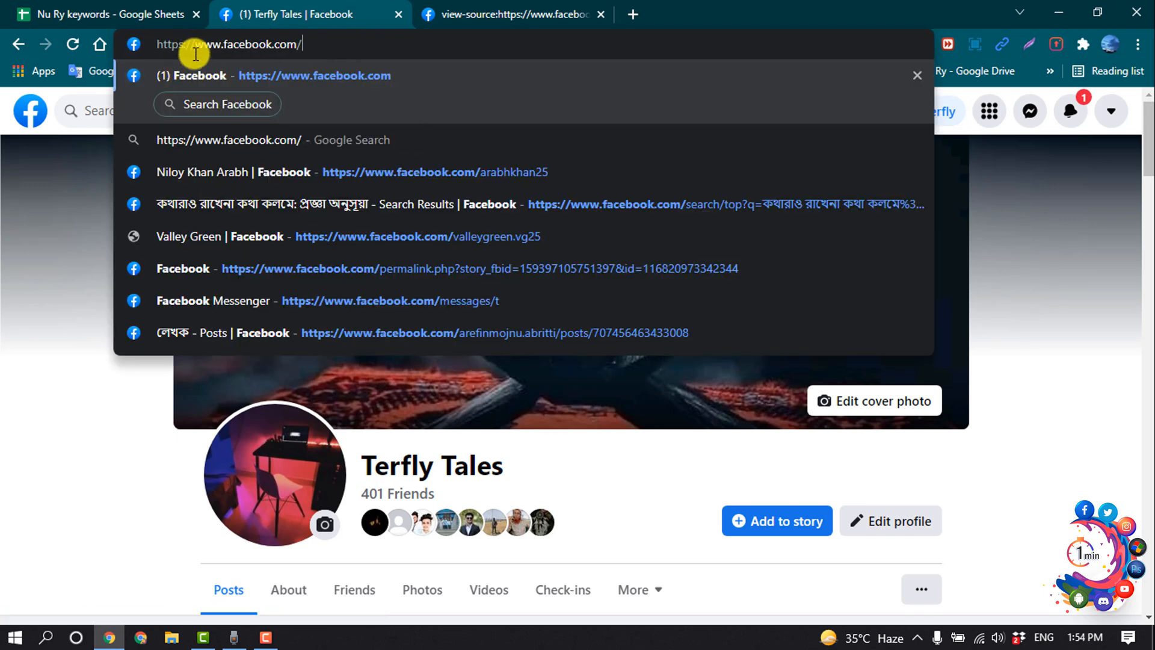
pyautogui.moveTo(262, 46)
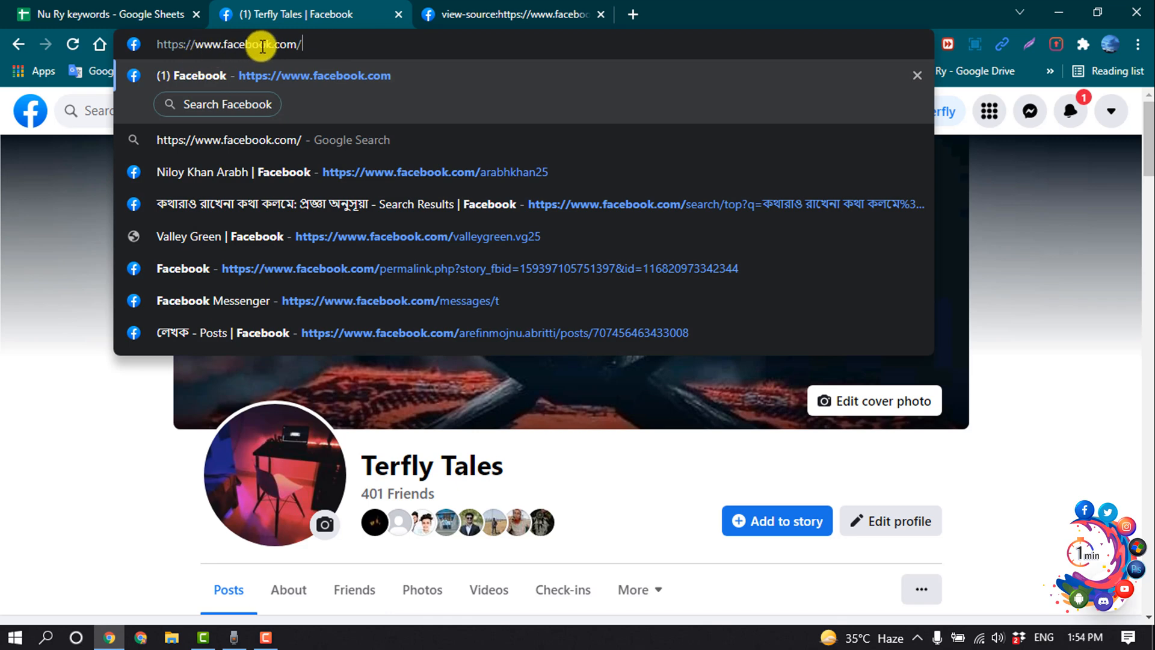
pyautogui.rightClick(261, 45)
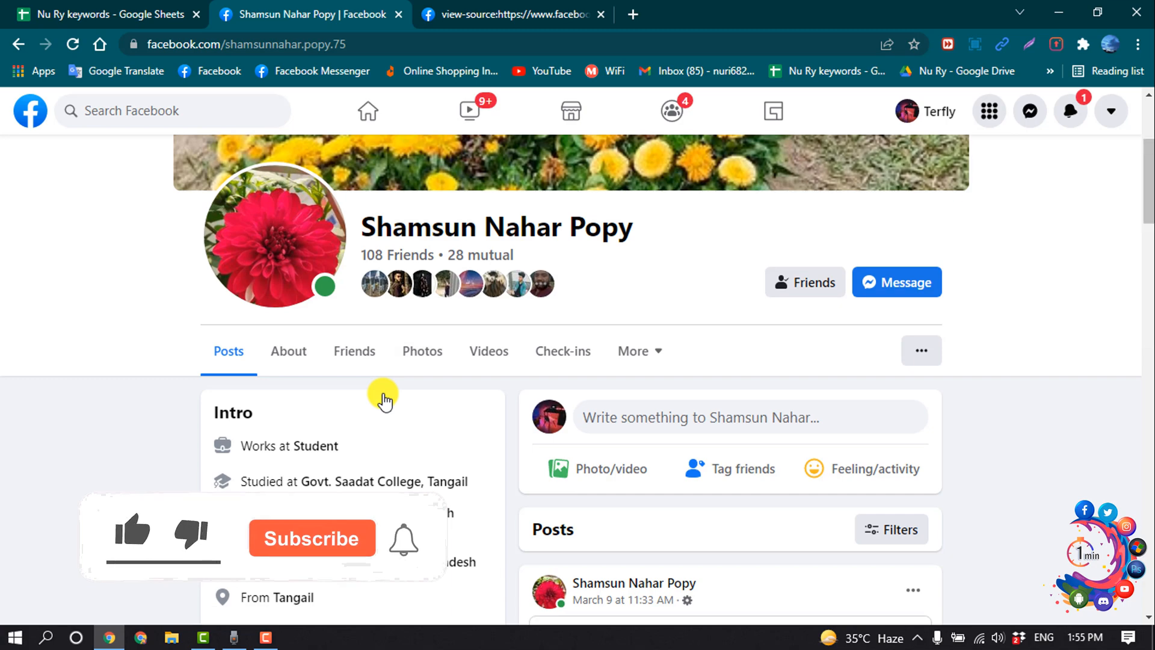
# Step: Copy the fourth activelist ID from the source and paste it into the address
pyautogui.click(511, 14)
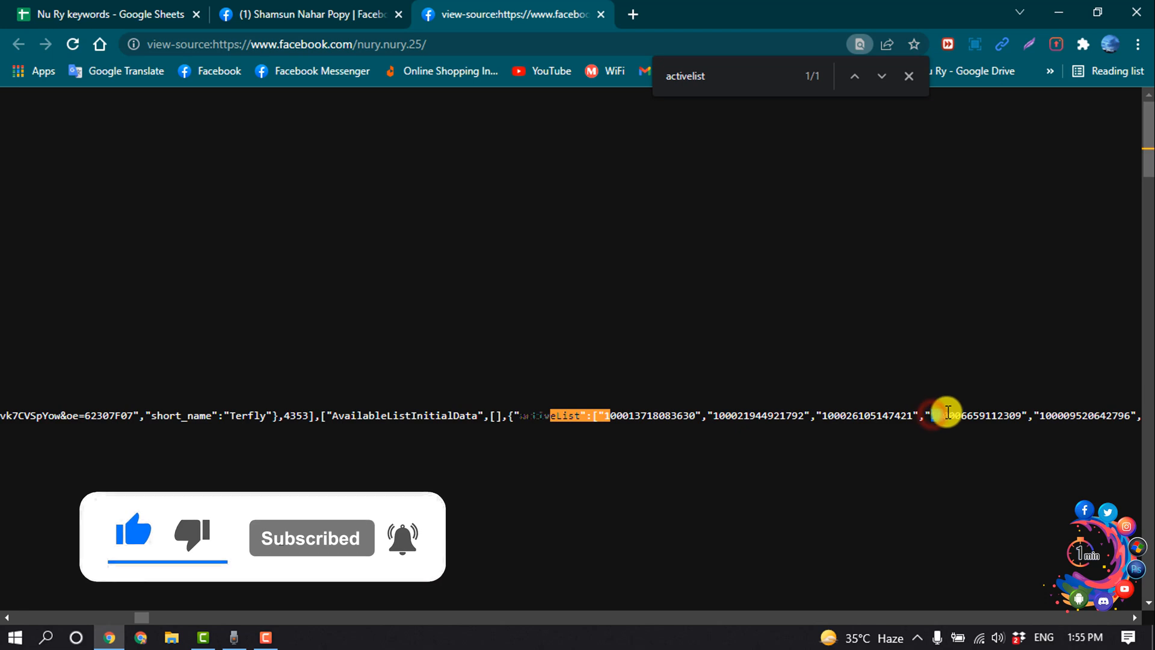
pyautogui.doubleClick(964, 416)
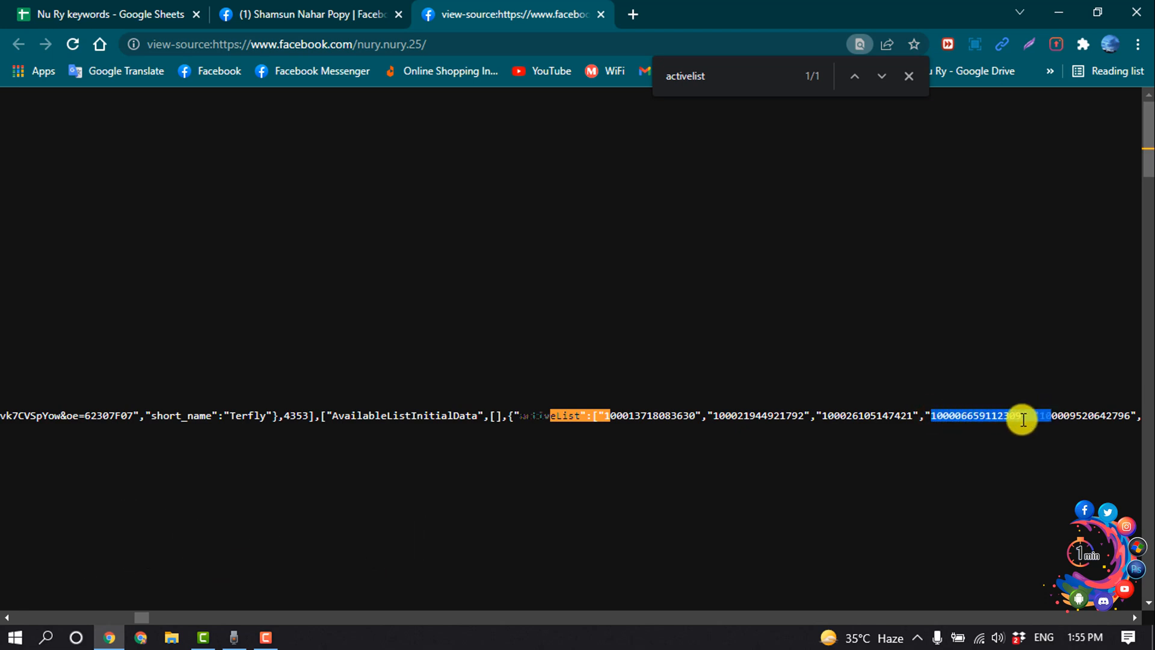
pyautogui.click(309, 14)
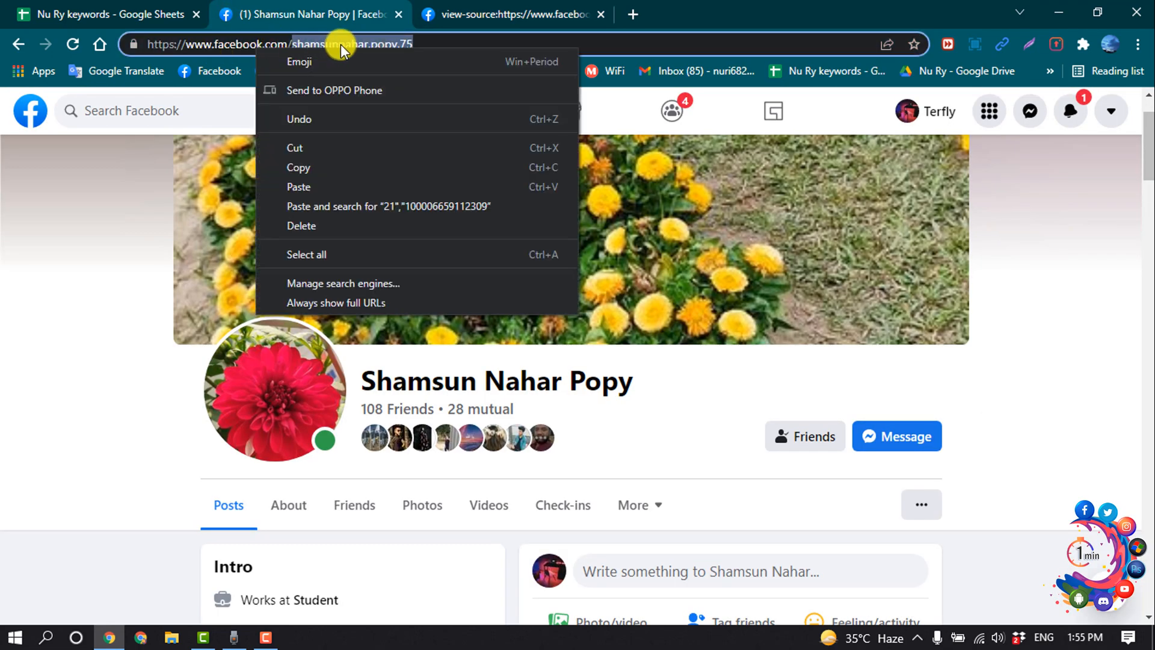
pyautogui.click(387, 206)
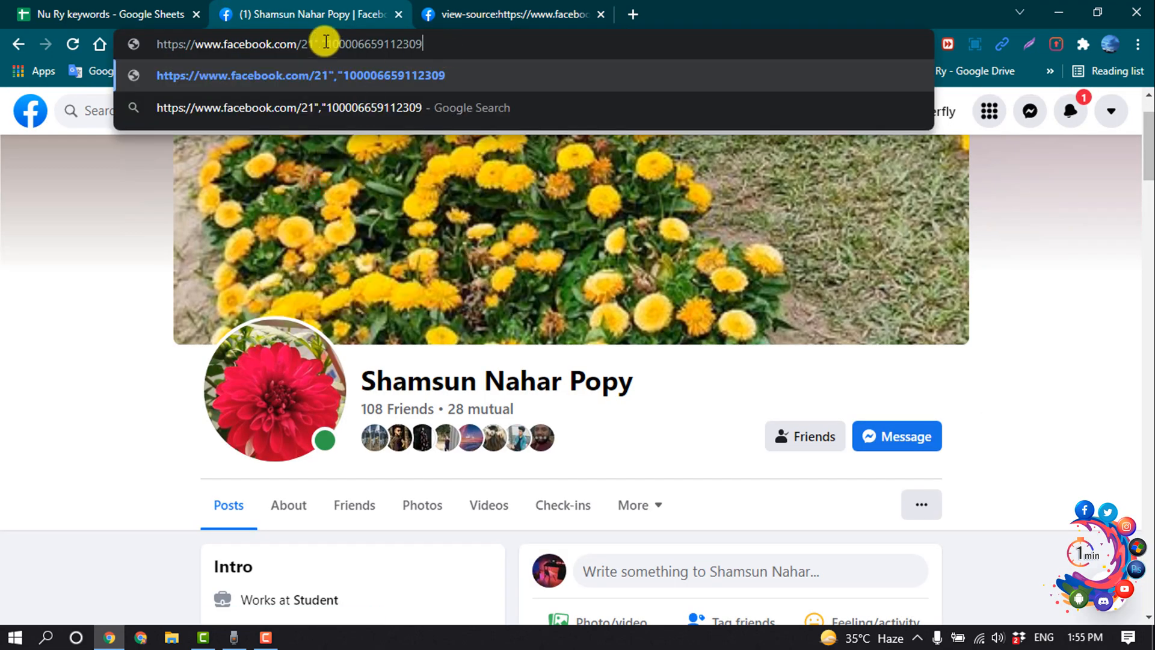
pyautogui.moveTo(427, 183)
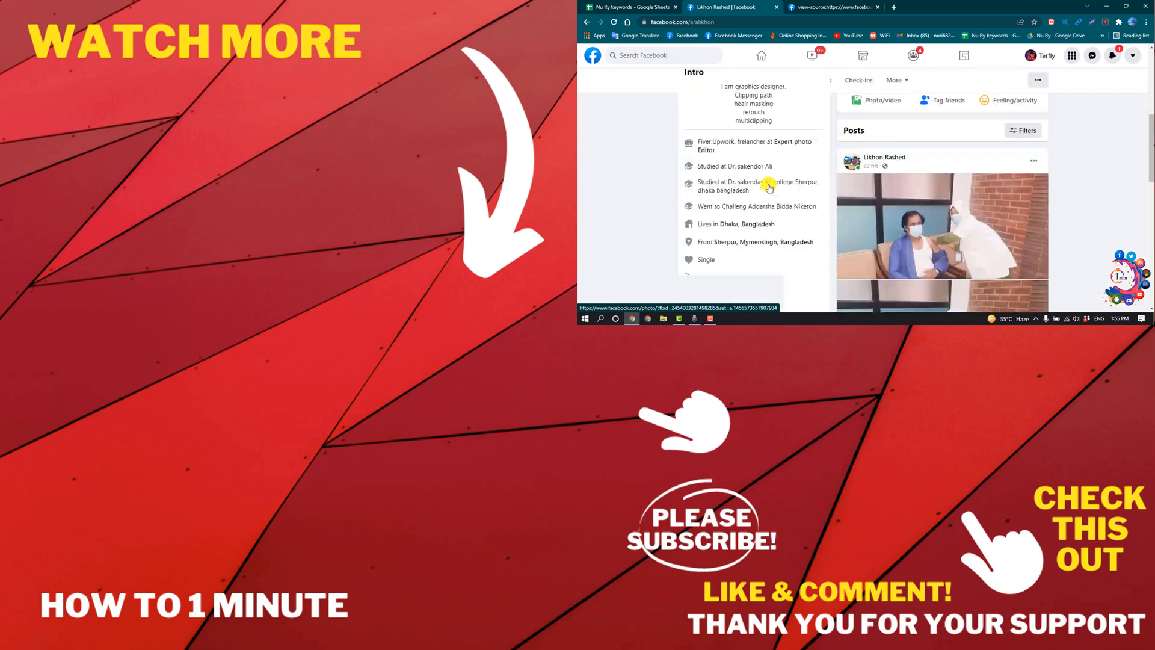
pyautogui.scroll(3)
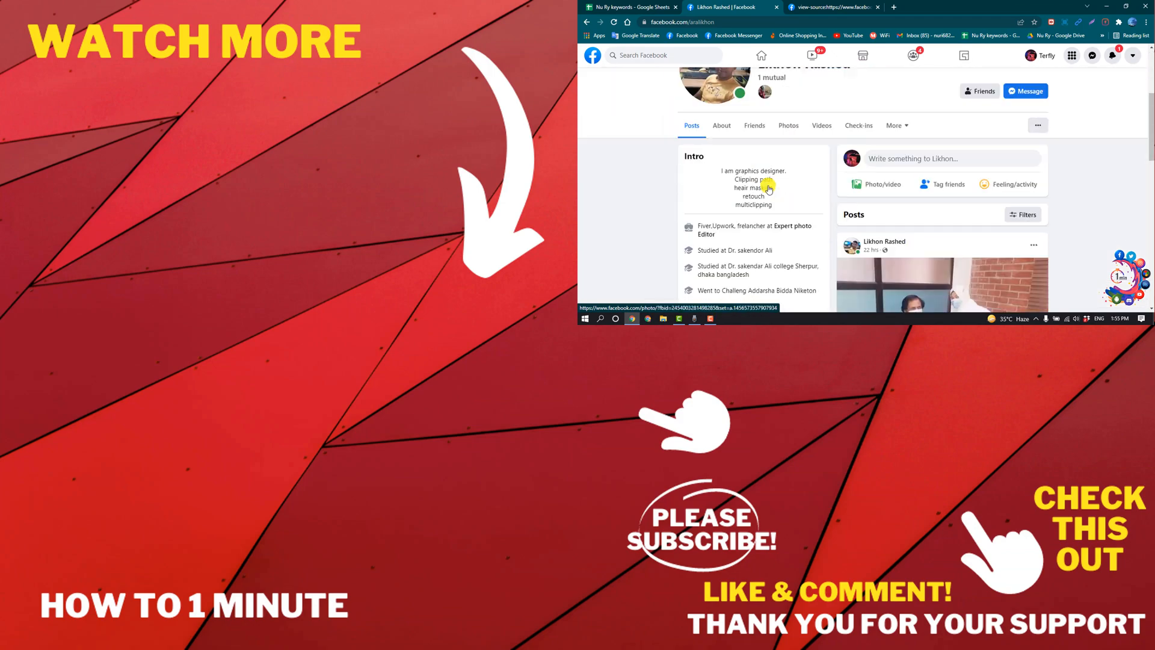